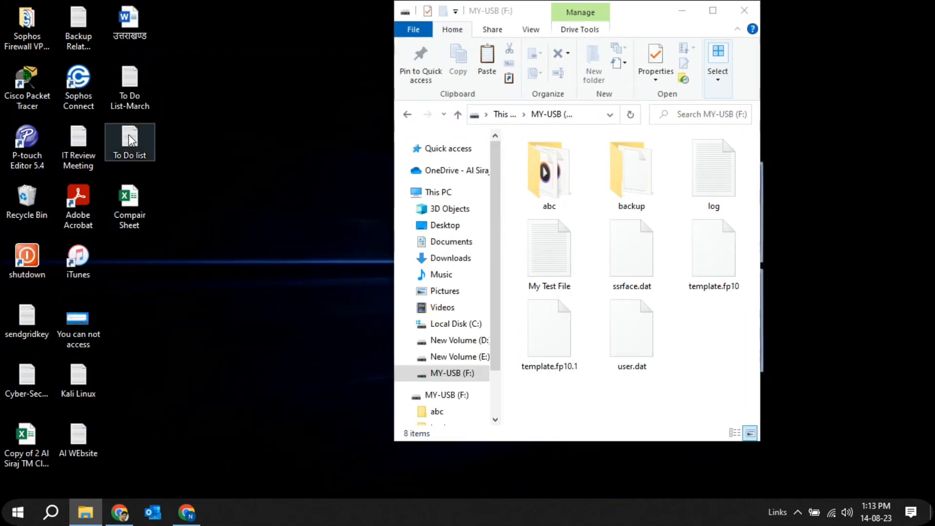
# Drag desktop files onto MY-USB (F:) and cancel each write-protected error, including Compair Sheet and To Do List-March
pyautogui.moveTo(129, 142); pyautogui.dragTo(692, 340)
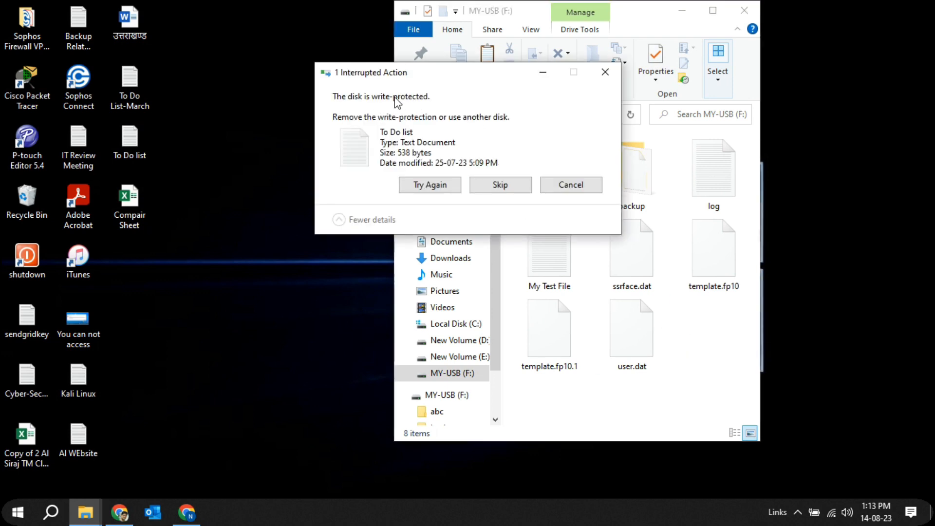
pyautogui.click(570, 184)
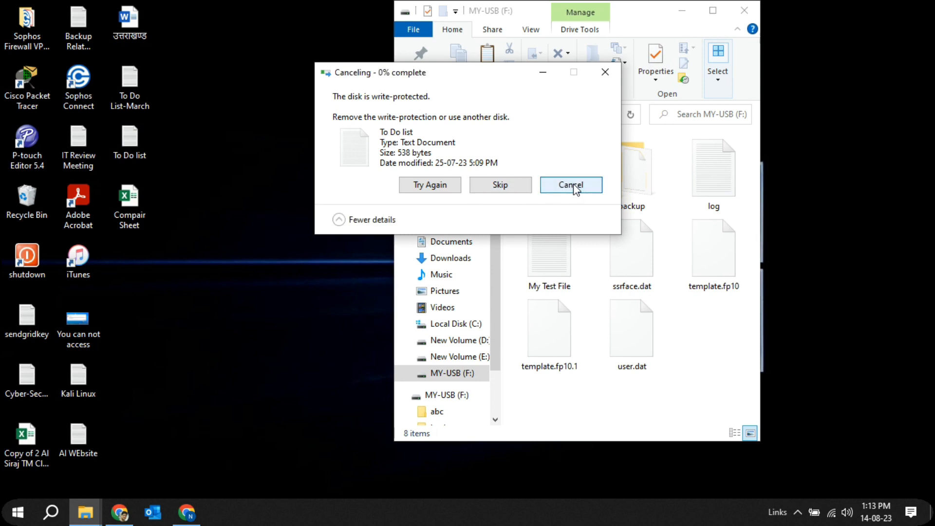
pyautogui.click(570, 184)
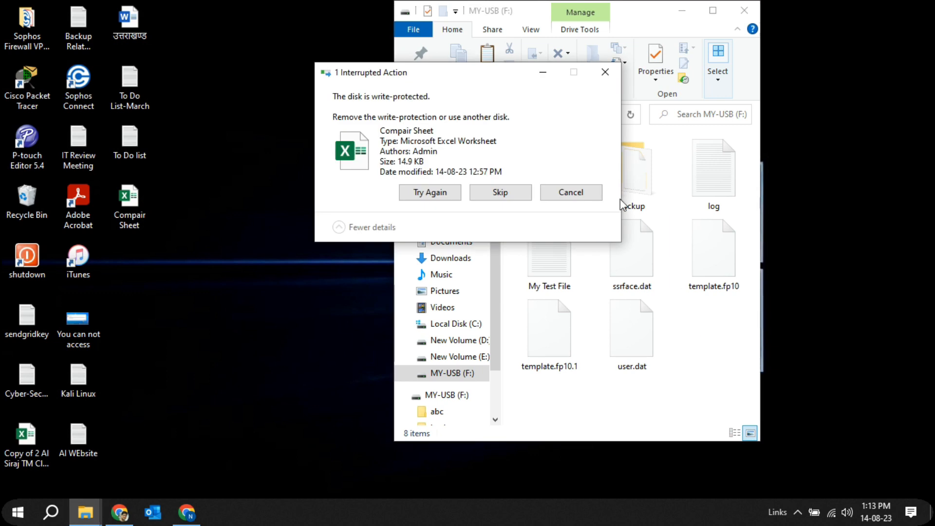
pyautogui.moveTo(510, 126)
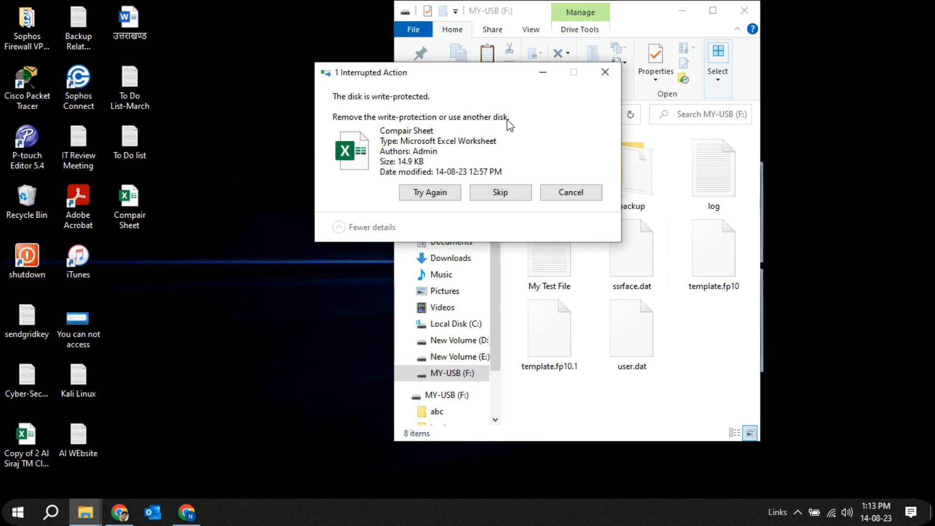
pyautogui.moveTo(570, 192)
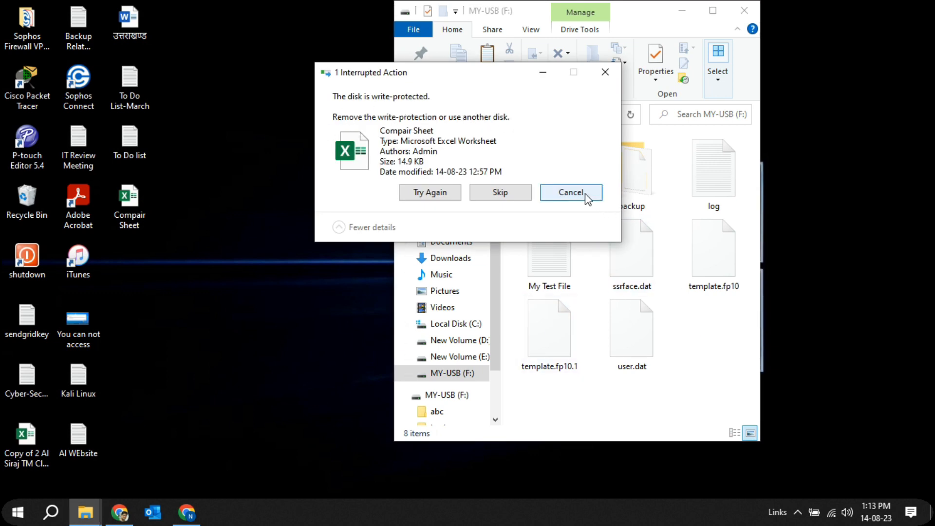
pyautogui.click(570, 192)
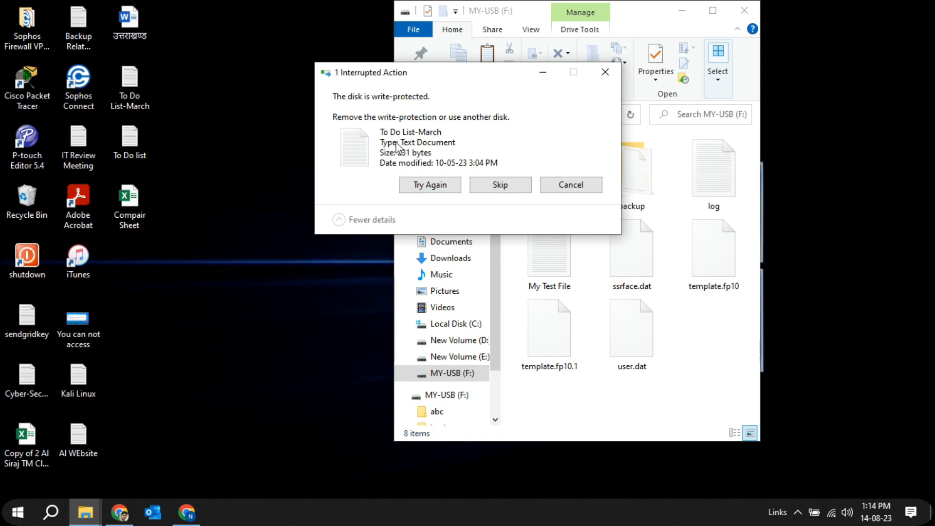
pyautogui.click(570, 184)
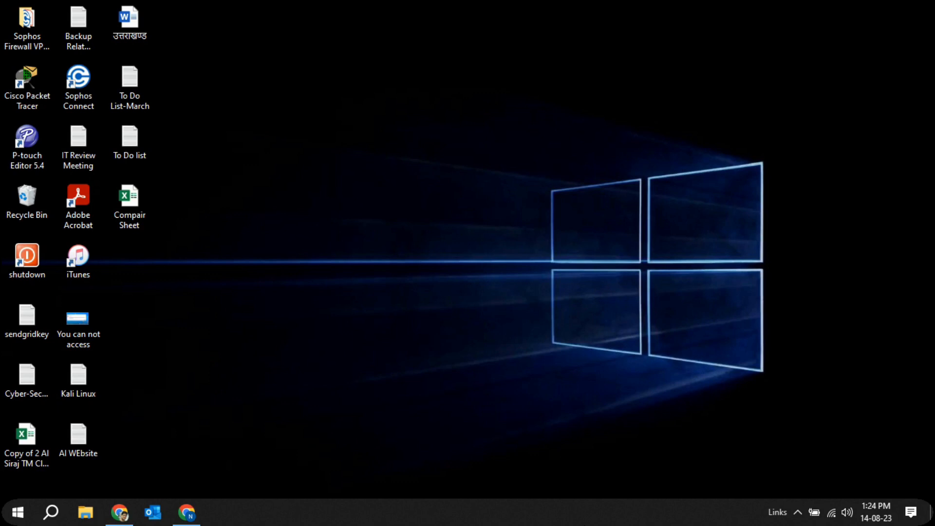
pyautogui.moveTo(51, 512)
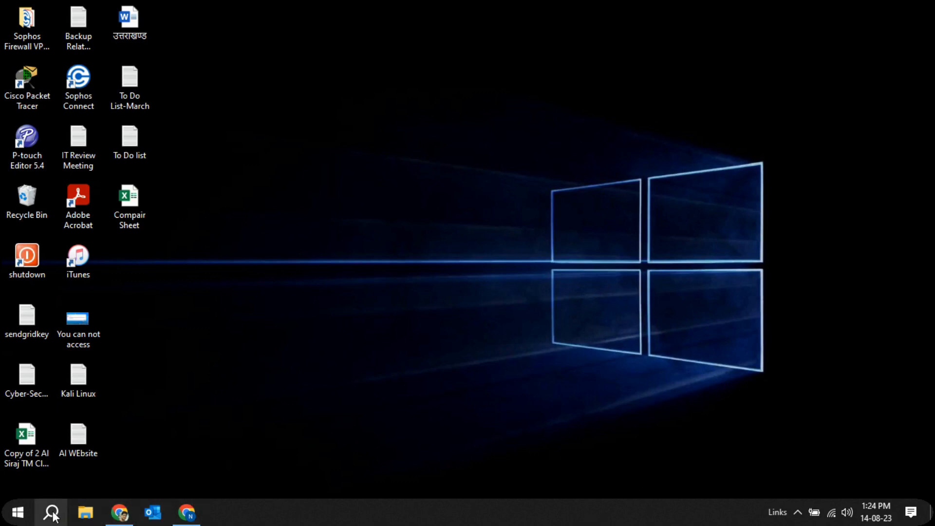
# Find Run via taskbar search and launch regedit from it
pyautogui.click(51, 511)
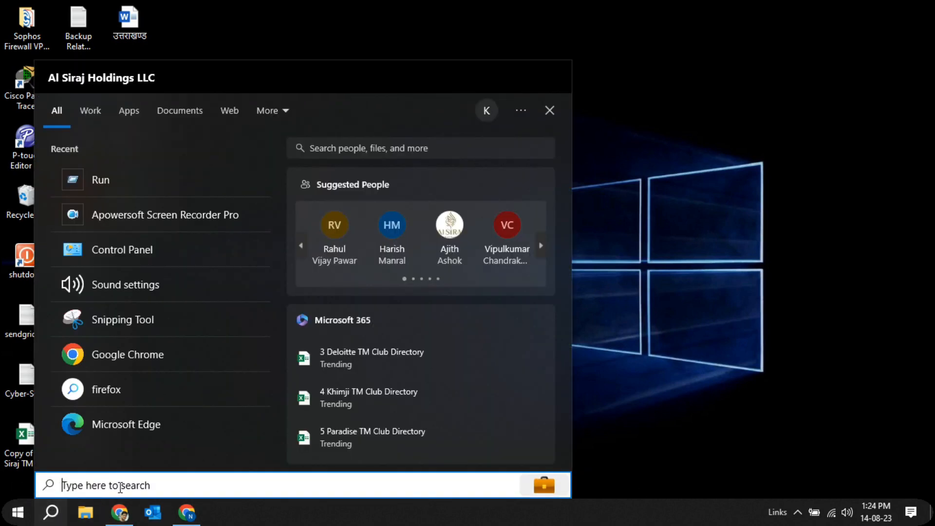
pyautogui.write('run')
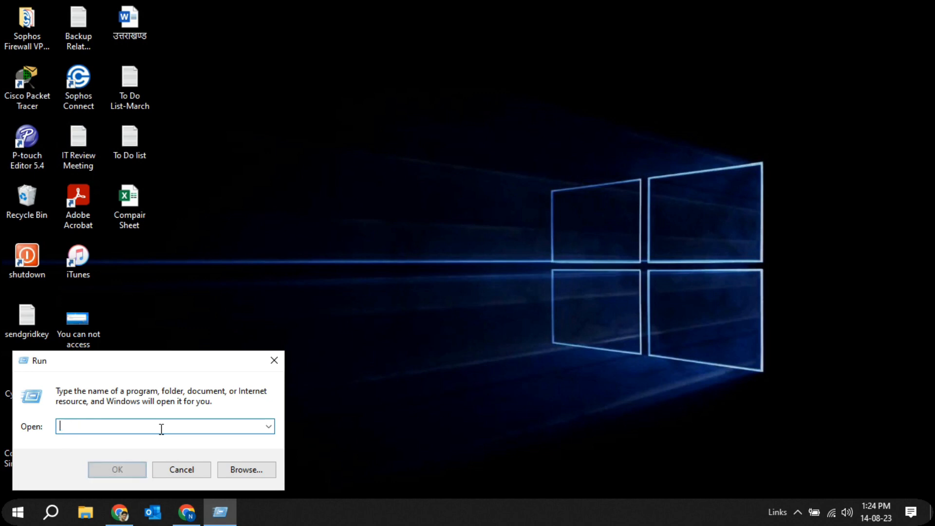
pyautogui.write('regedit')
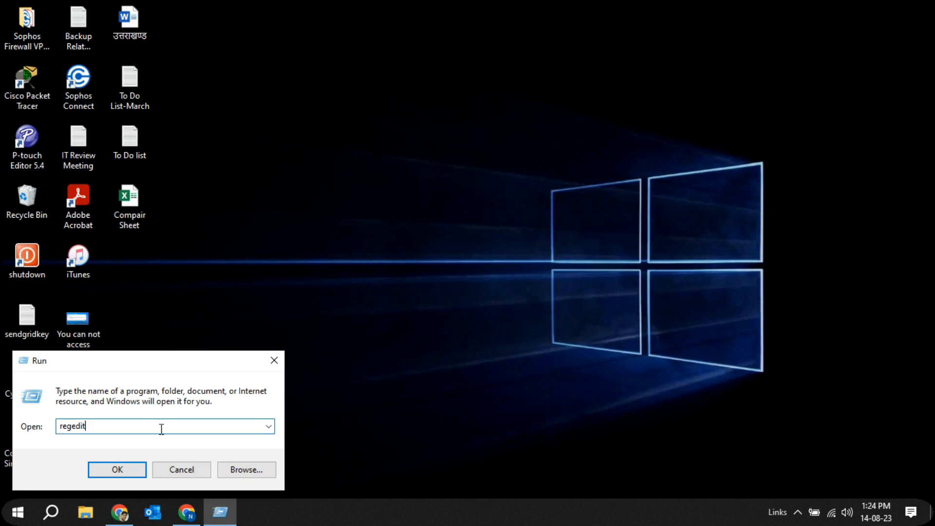
pyautogui.click(117, 469)
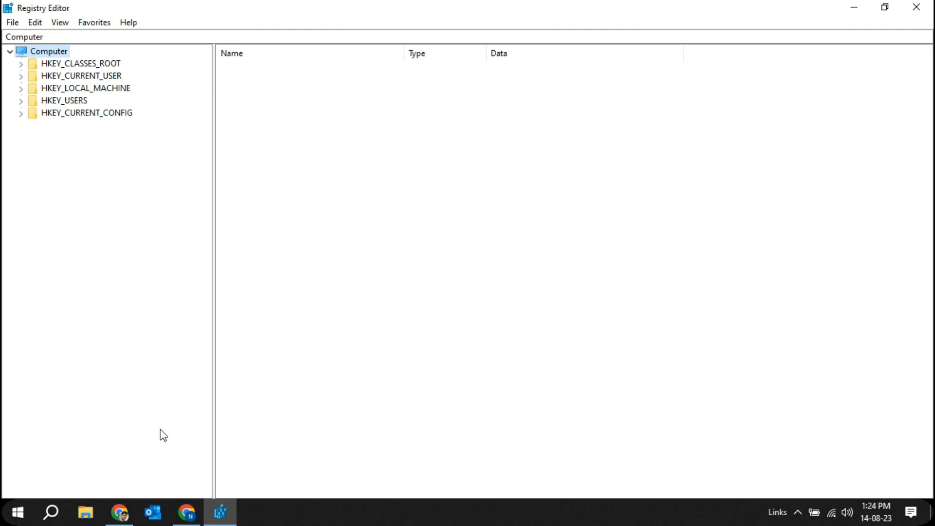
pyautogui.moveTo(72, 79)
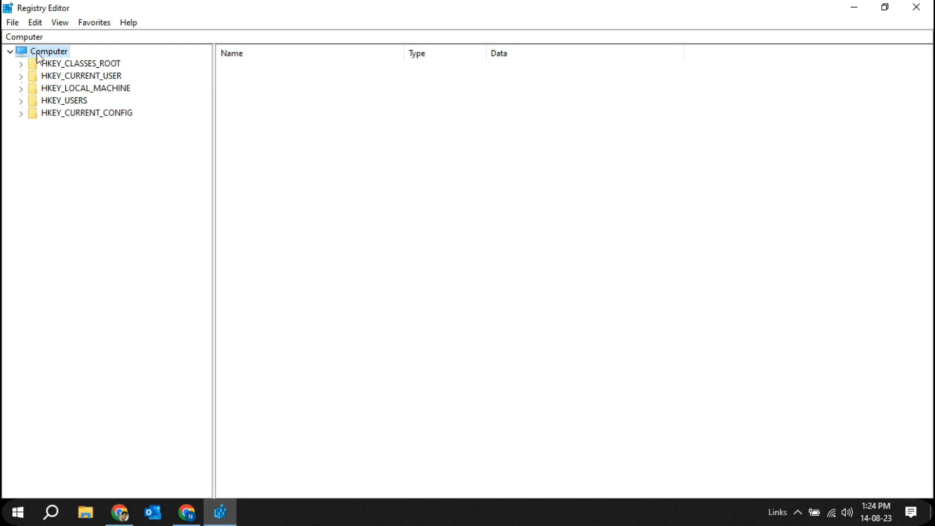
# Expand HKEY_LOCAL_MACHINE > SYSTEM > CurrentControlSet > Control and select StorageDevicePolicies, showing WriteProtect = 0
pyautogui.click(86, 88)
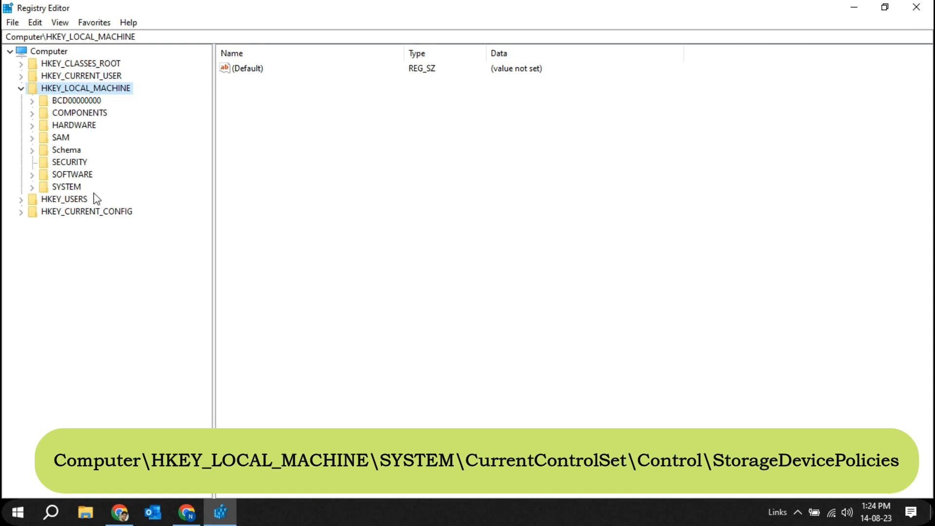
pyautogui.click(68, 186)
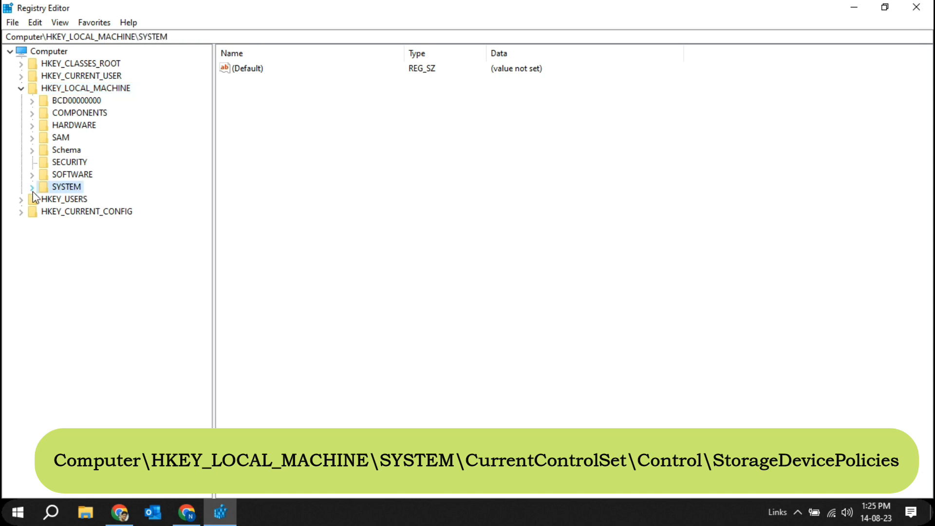
pyautogui.click(32, 187)
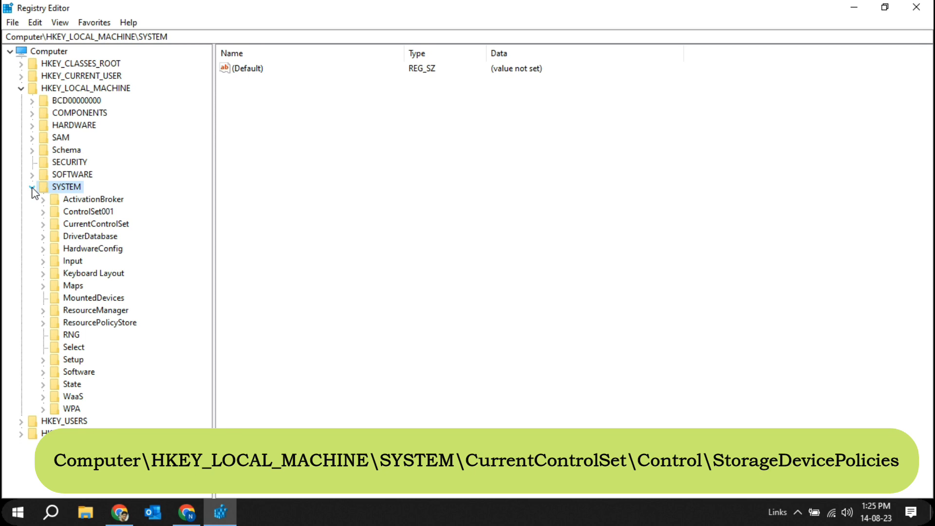
pyautogui.click(95, 224)
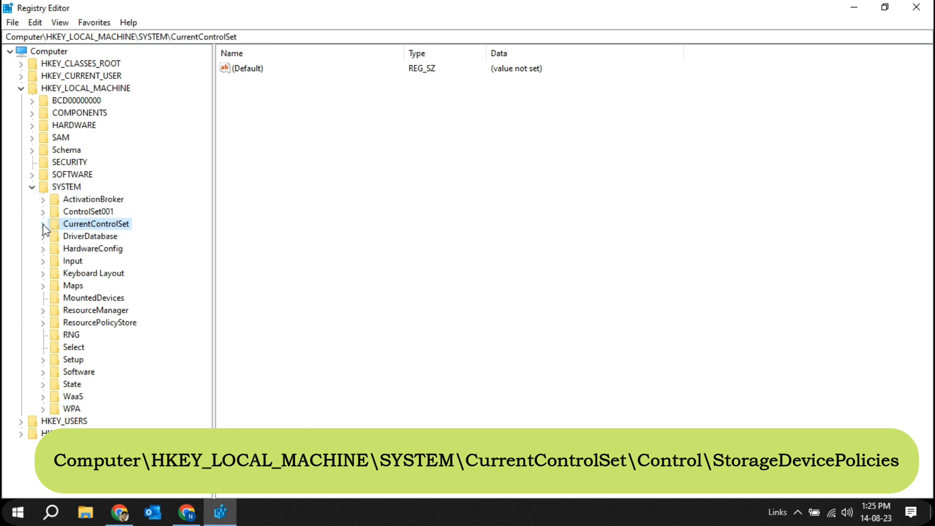
pyautogui.click(42, 224)
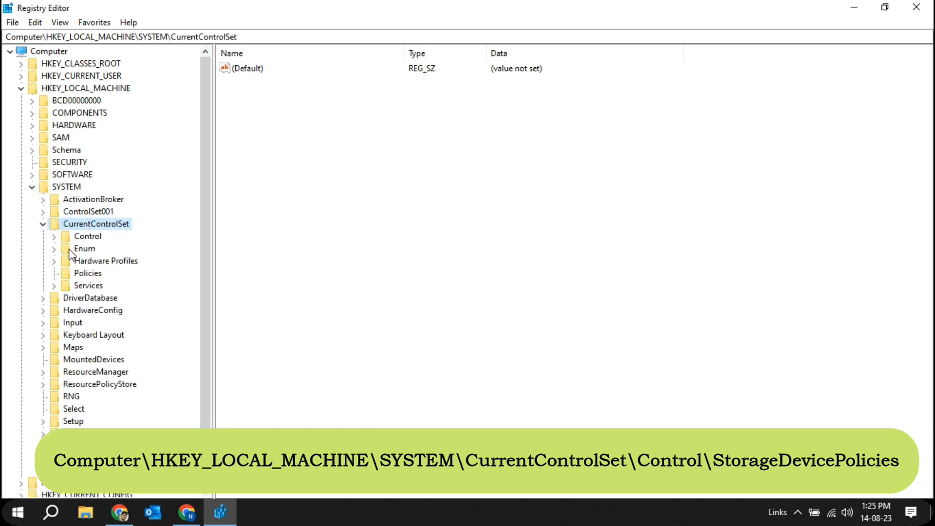
pyautogui.click(88, 235)
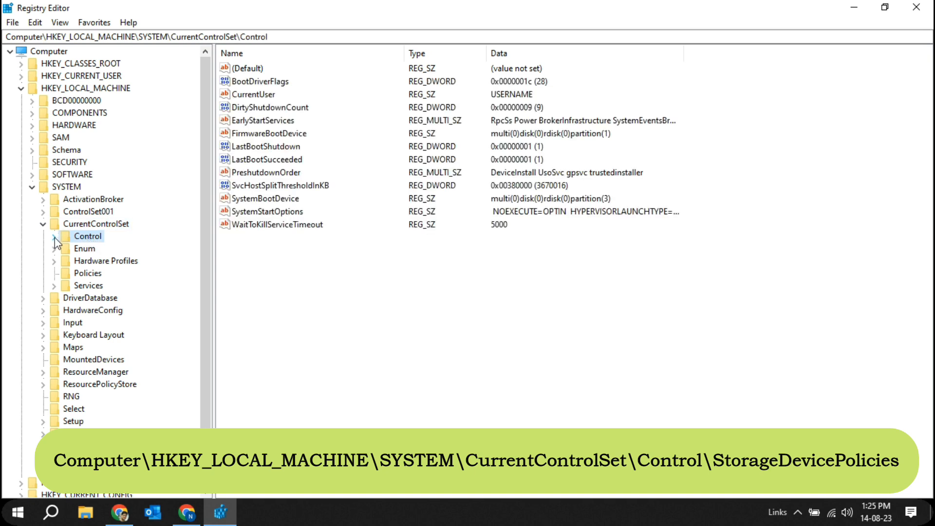
pyautogui.click(54, 240)
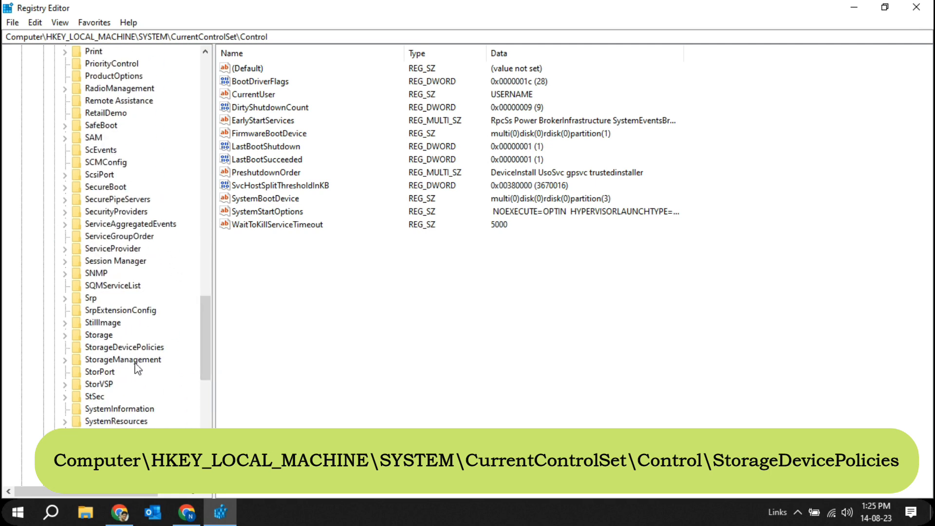
pyautogui.click(124, 346)
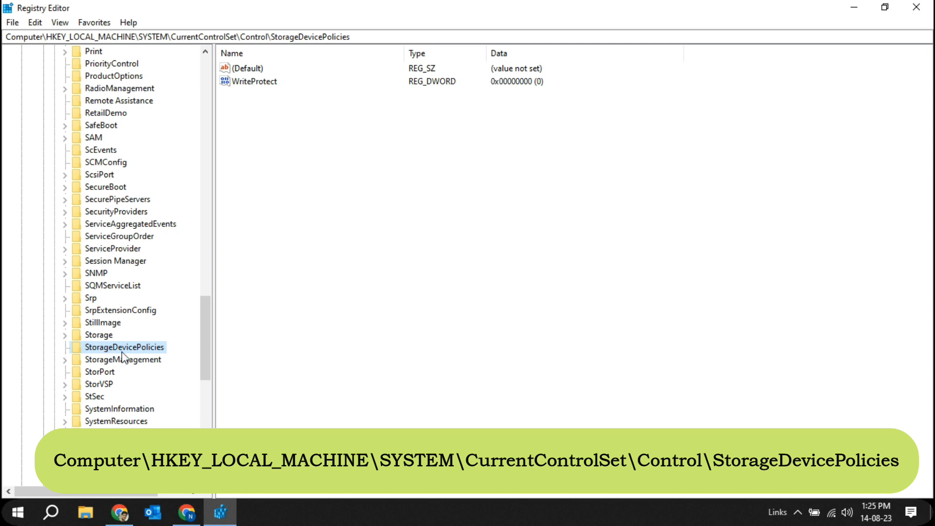
# Change WriteProtect's value data from 0 to 1, confirm it, and close Registry Editor
pyautogui.click(262, 81)
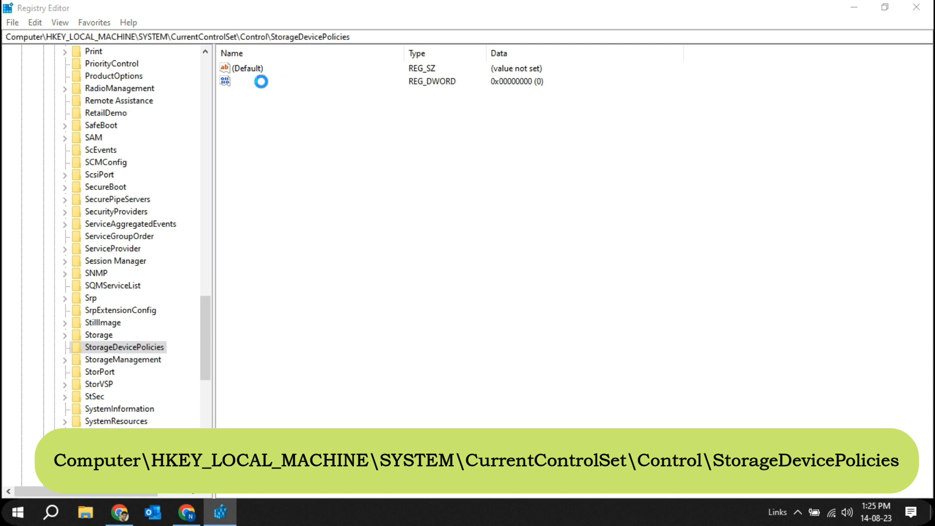
pyautogui.doubleClick(245, 82)
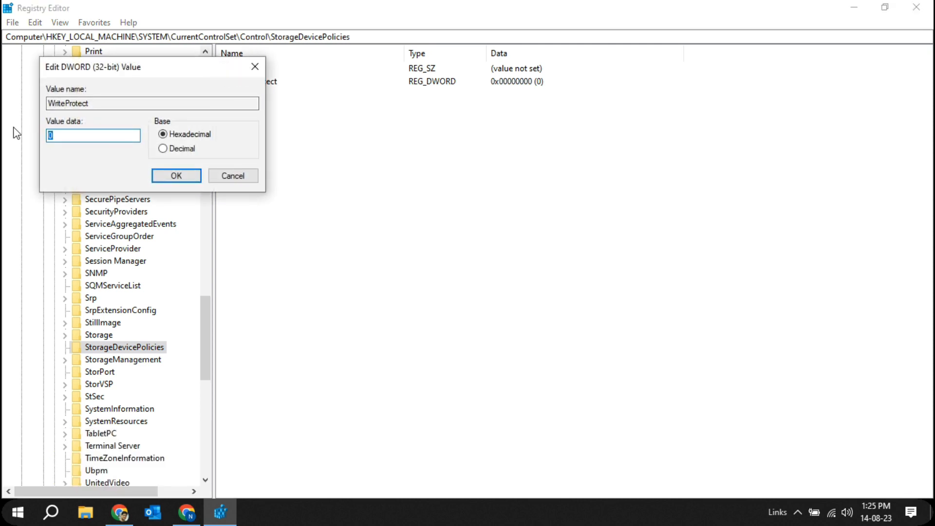
pyautogui.write('1')
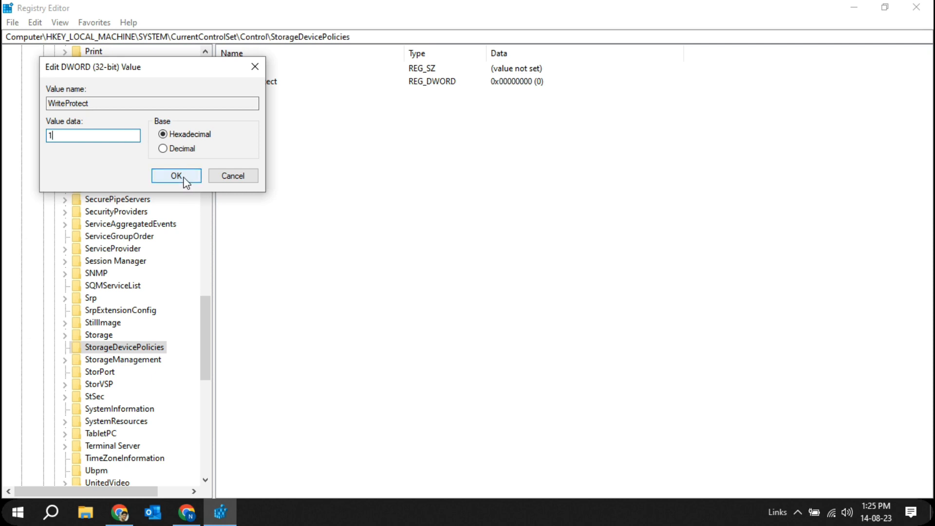
pyautogui.click(176, 176)
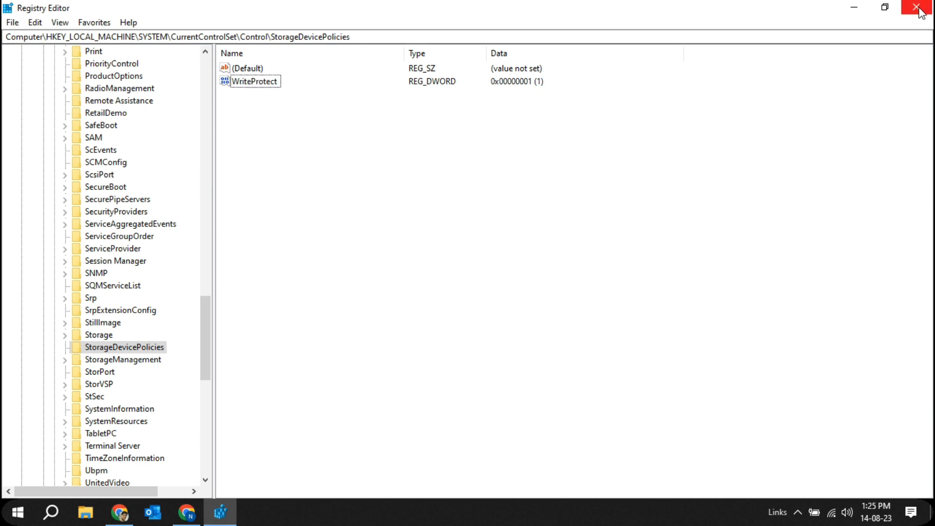
pyautogui.click(920, 6)
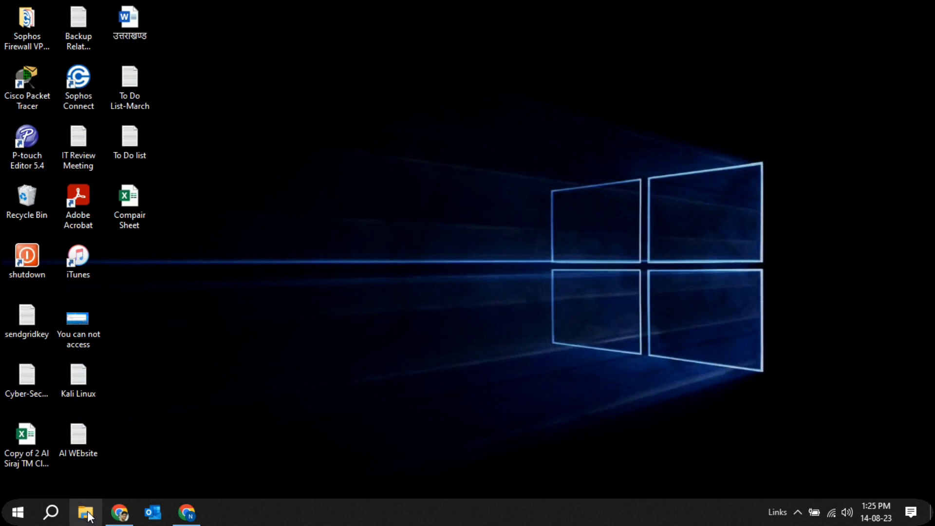
# Maximize File Explorer and open the MY-USB (F:) drive from This PC
pyautogui.click(86, 513)
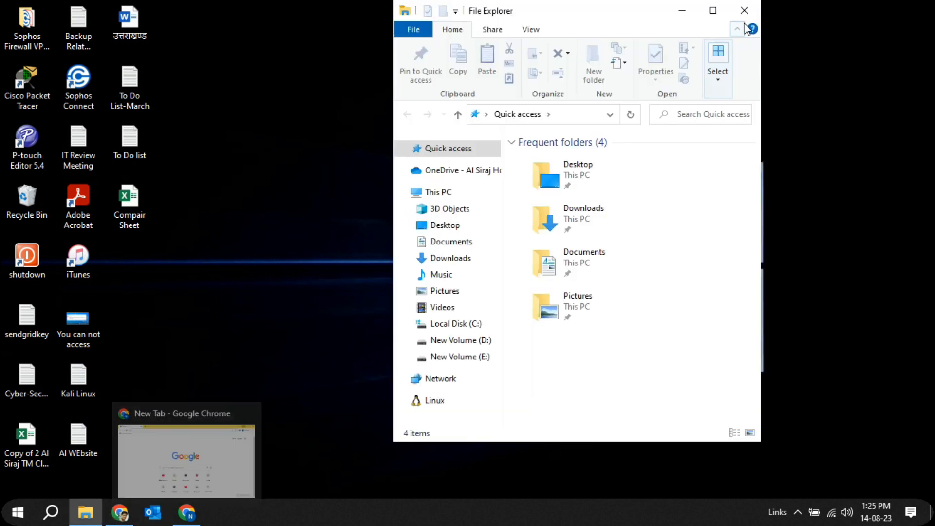
pyautogui.click(712, 10)
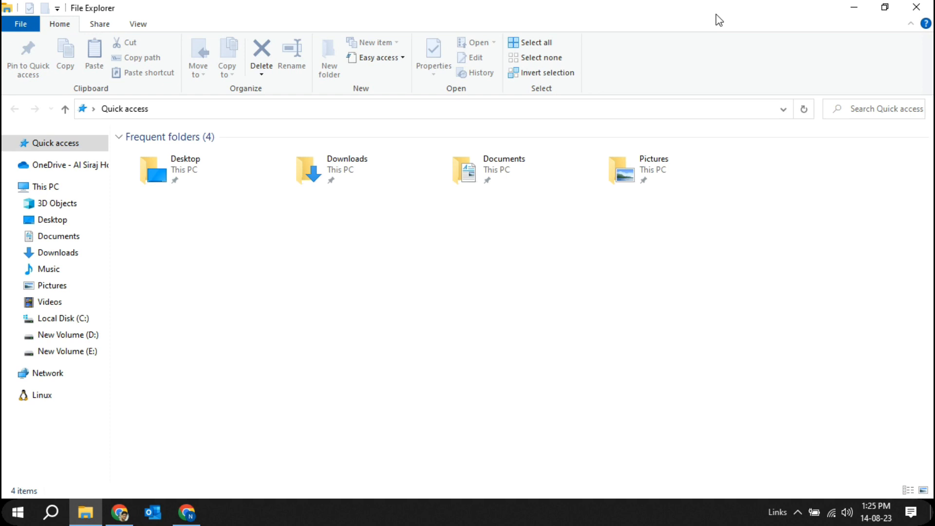
pyautogui.click(45, 187)
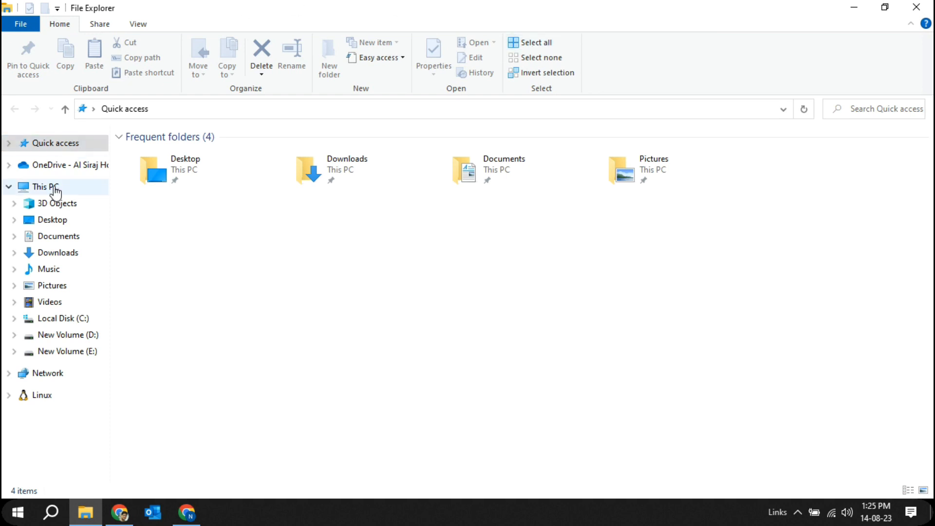
pyautogui.click(44, 187)
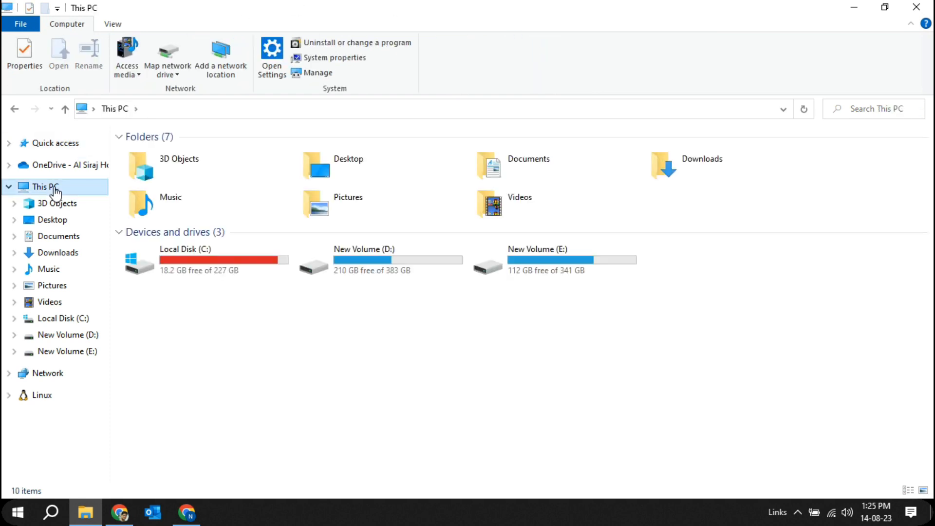
pyautogui.click(727, 260)
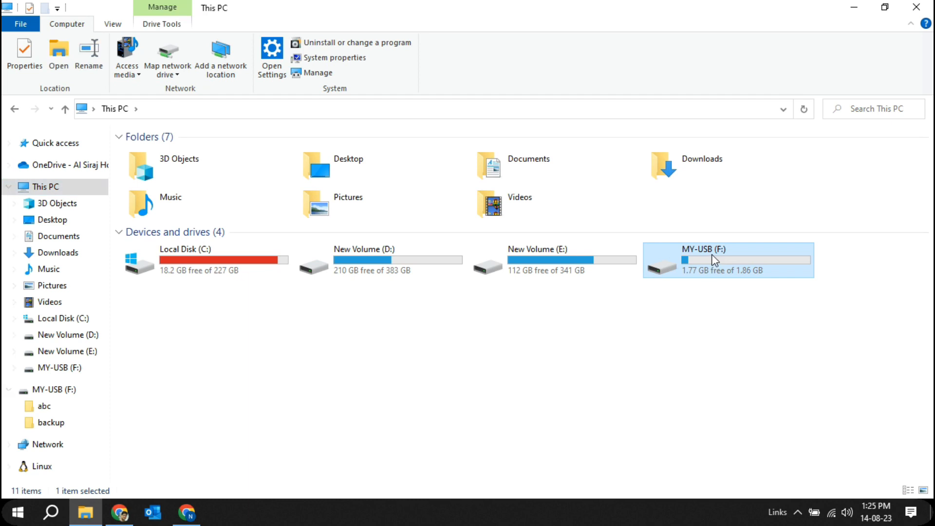
pyautogui.doubleClick(715, 259)
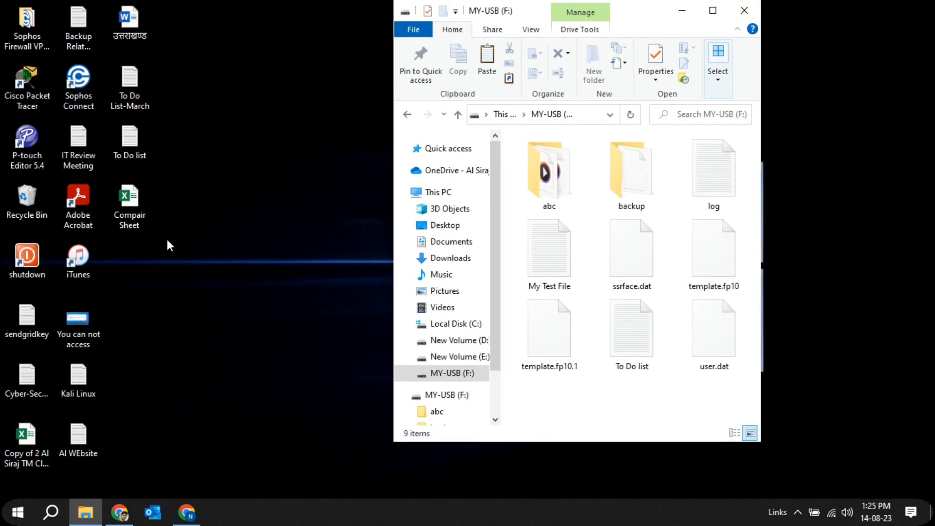
# Drag Compair Sheet onto MY-USB, cancel the write-protected error, and select My Test File
pyautogui.moveTo(128, 197); pyautogui.dragTo(567, 406)
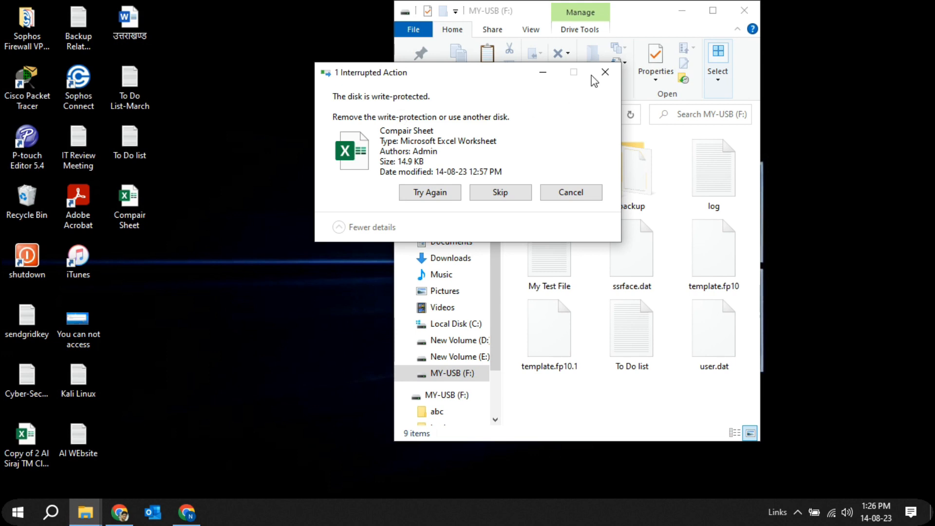
pyautogui.click(605, 72)
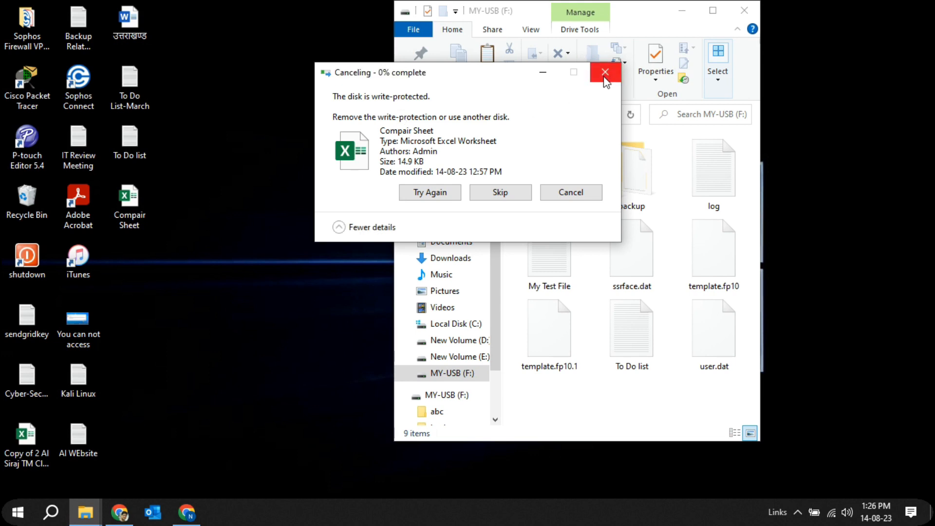
pyautogui.click(604, 72)
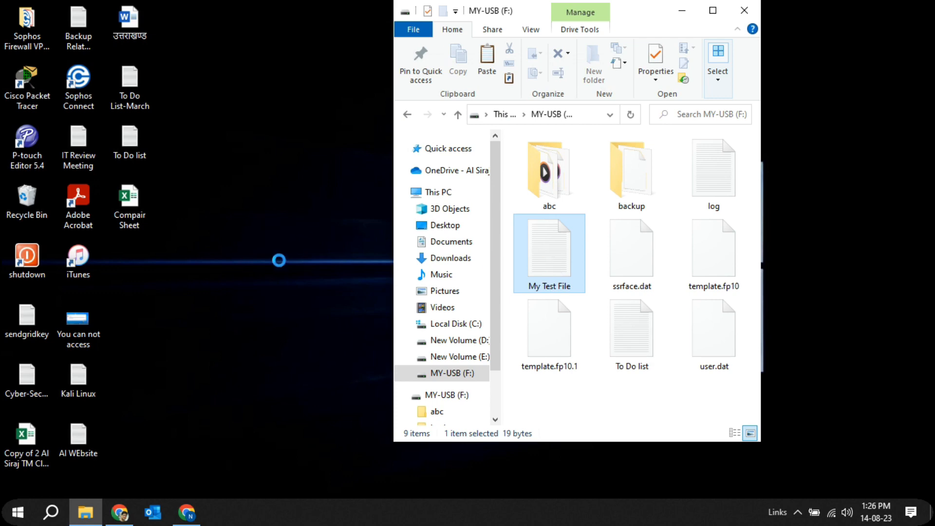
pyautogui.click(743, 9)
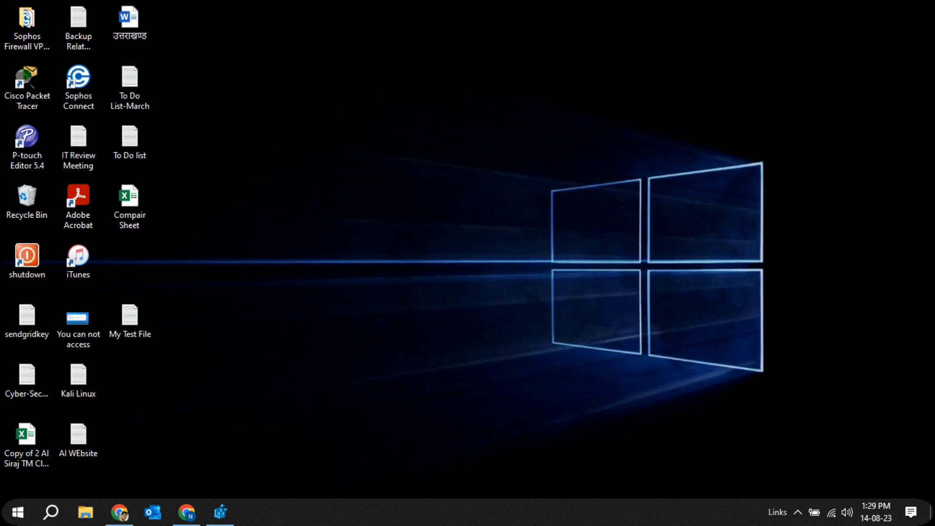
pyautogui.moveTo(527, 491)
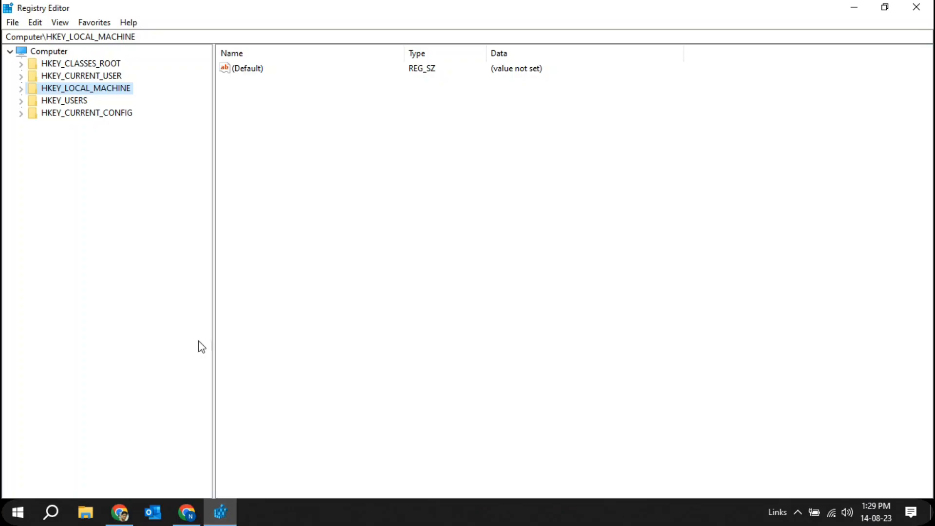
# Expand HKEY_LOCAL_MACHINE > SYSTEM > CurrentControlSet and bring up the Control key's context menu
pyautogui.click(22, 88)
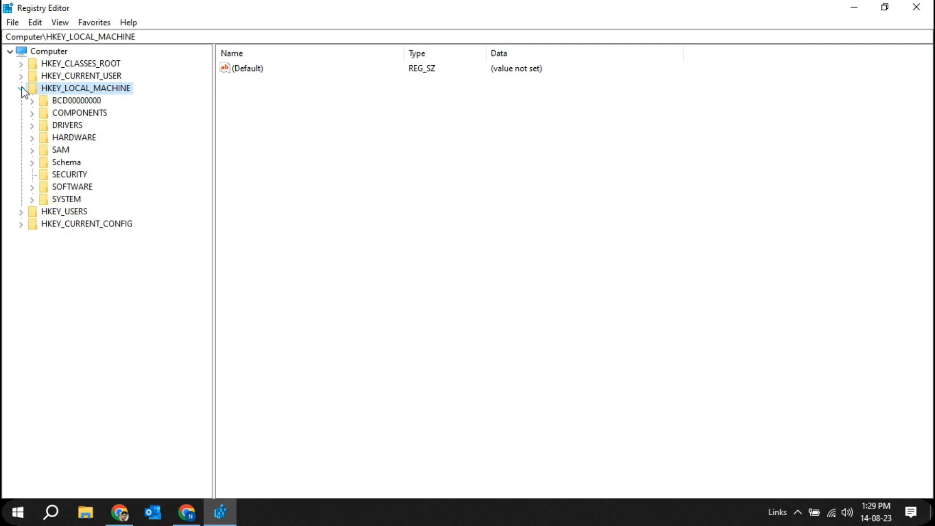
pyautogui.click(33, 199)
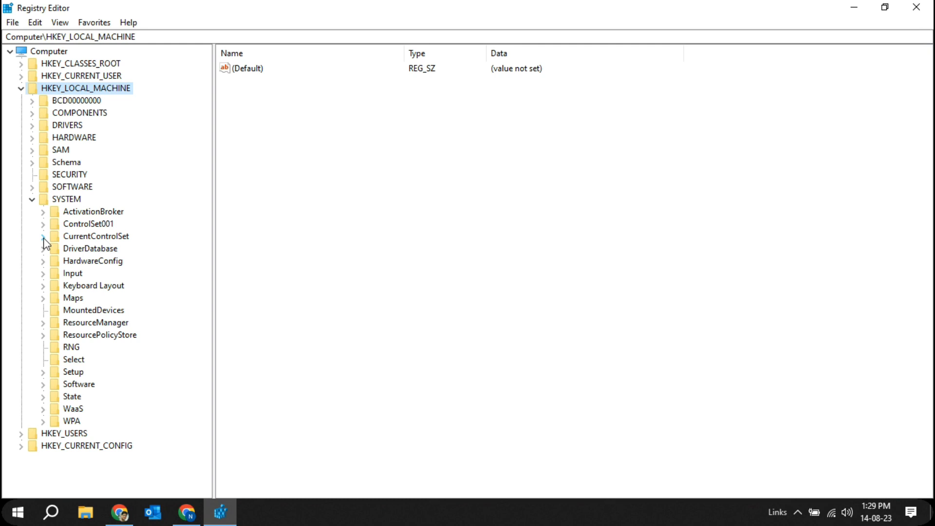
pyautogui.click(42, 235)
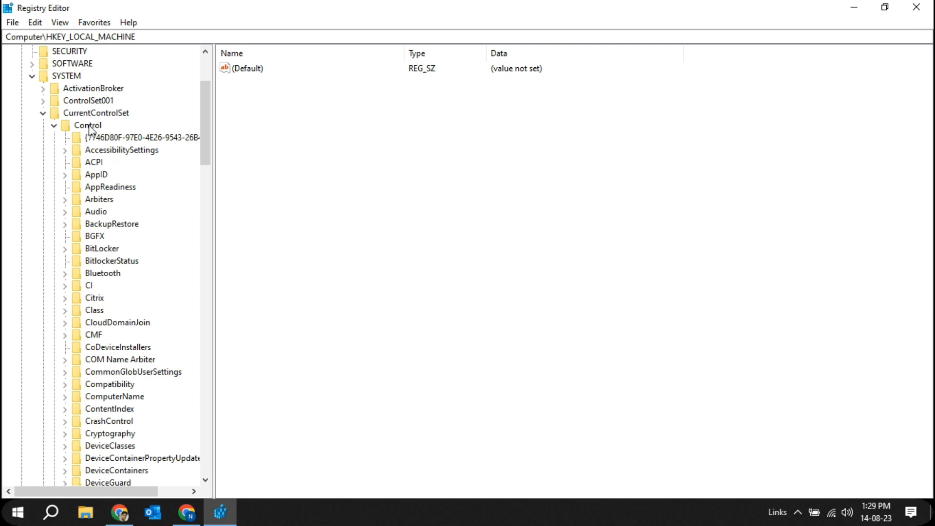
pyautogui.rightClick(87, 126)
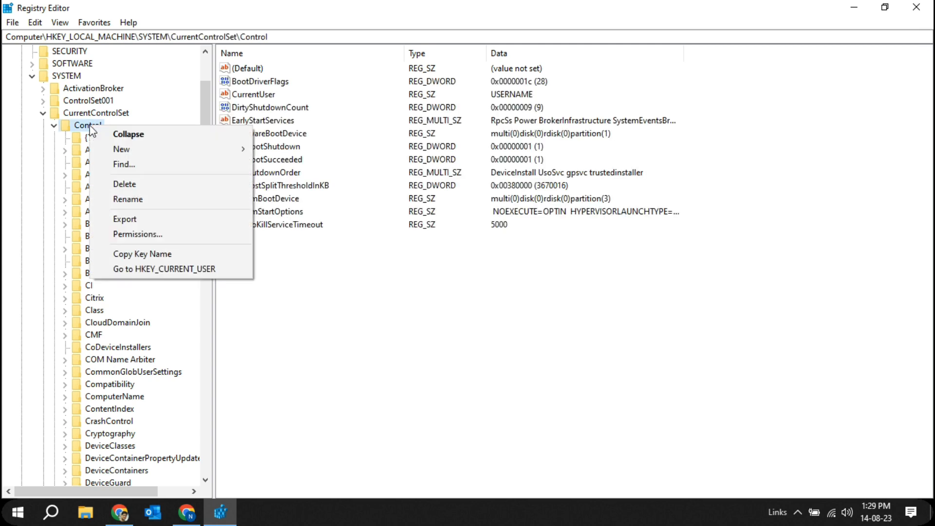
pyautogui.moveTo(185, 149)
pyautogui.write('S')
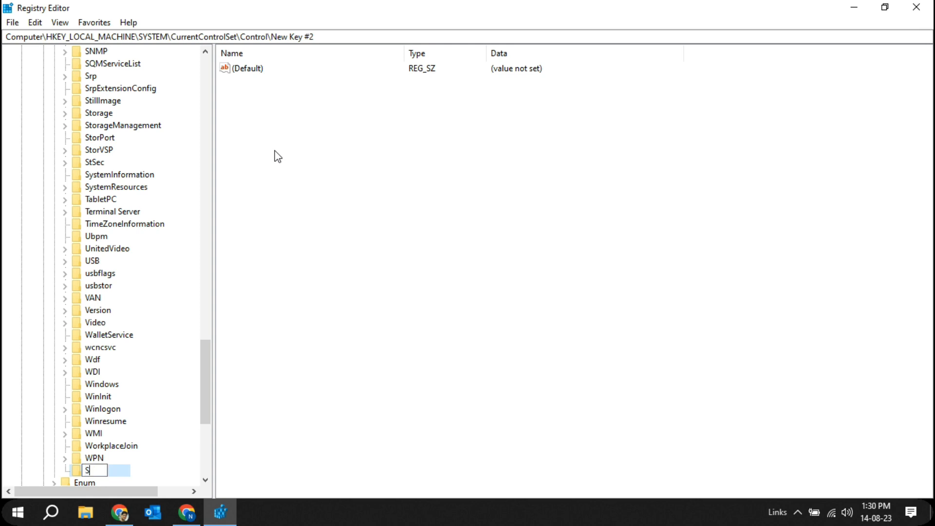
# Name the new key under Control 'StorageDevicePolicies' and confirm the rename
pyautogui.write('torageDevi')
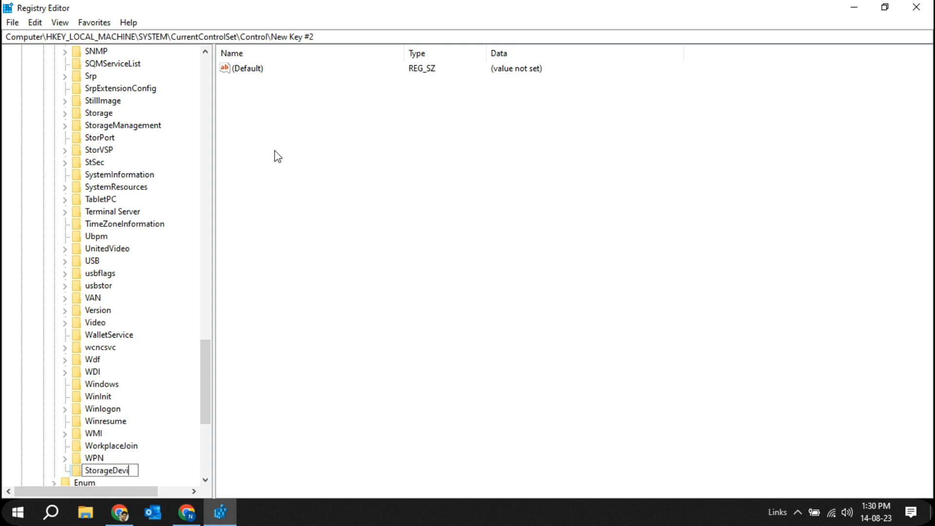
pyautogui.write('ce')
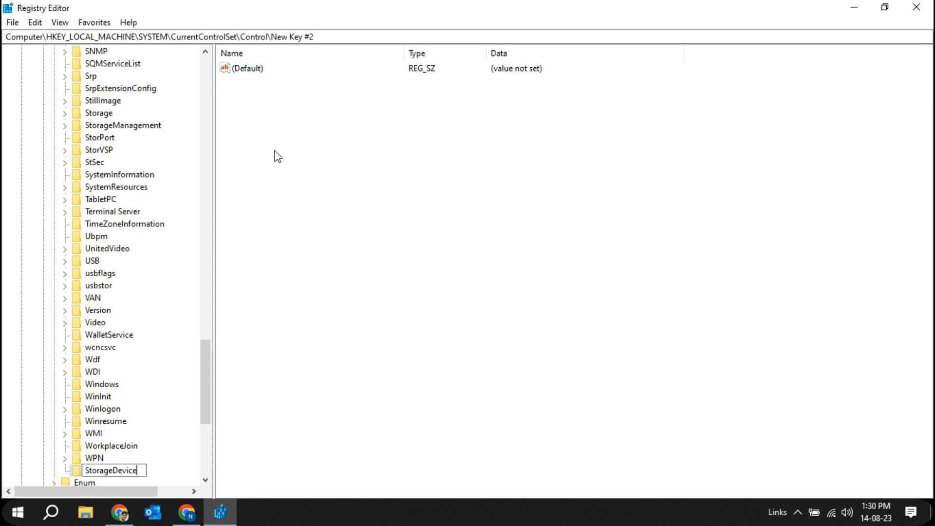
pyautogui.write('Poli')
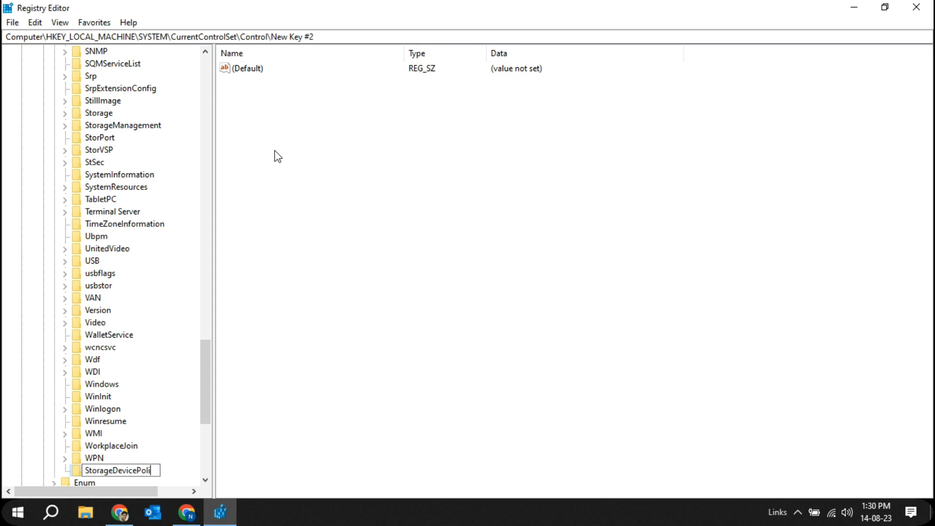
pyautogui.write('cies')
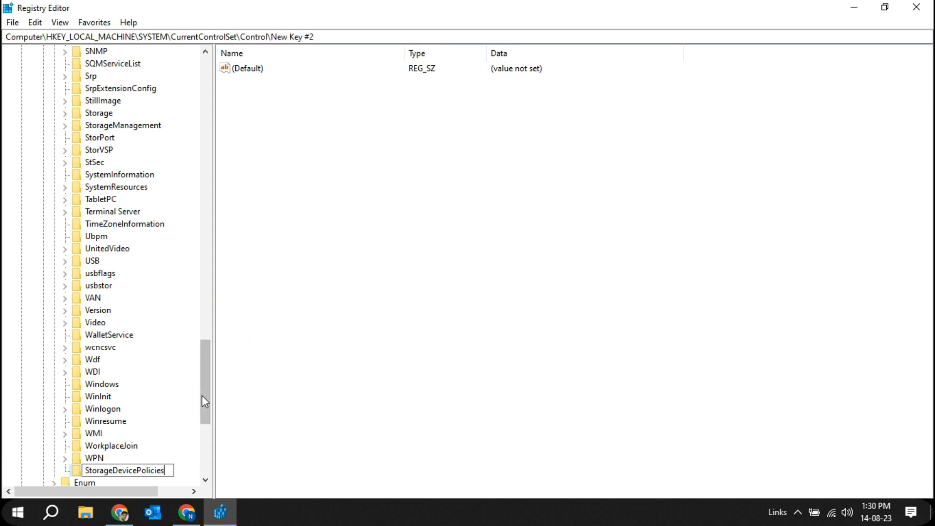
pyautogui.click(111, 445)
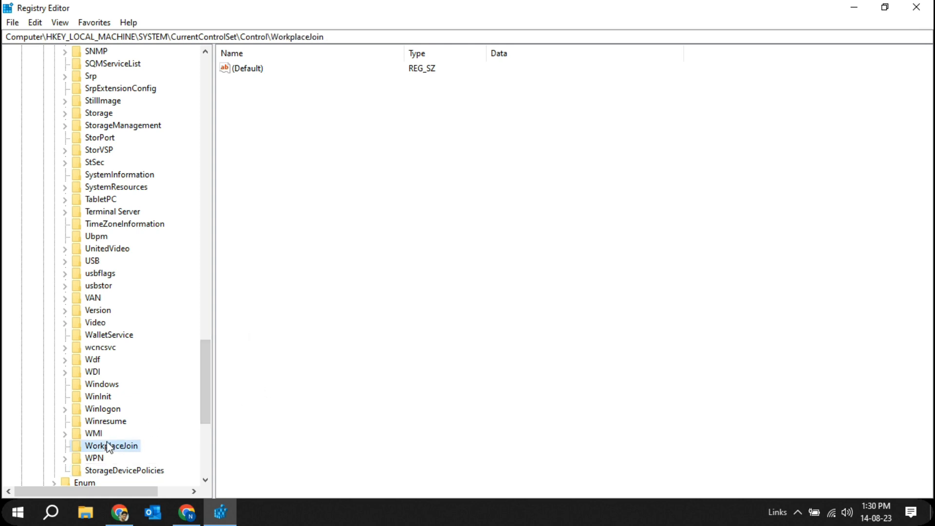
# Add a DWORD (32-bit) value named WriteProtect inside StorageDevicePolicies
pyautogui.click(124, 471)
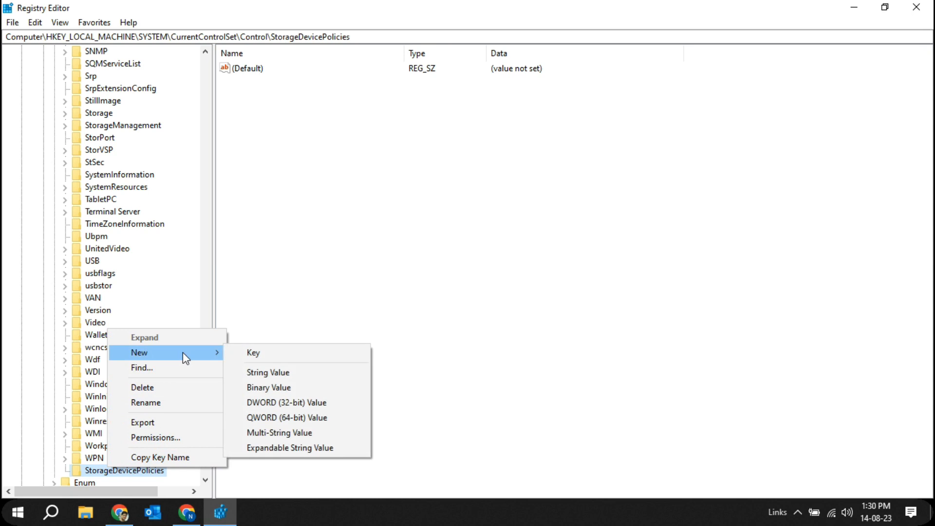
pyautogui.moveTo(272, 406)
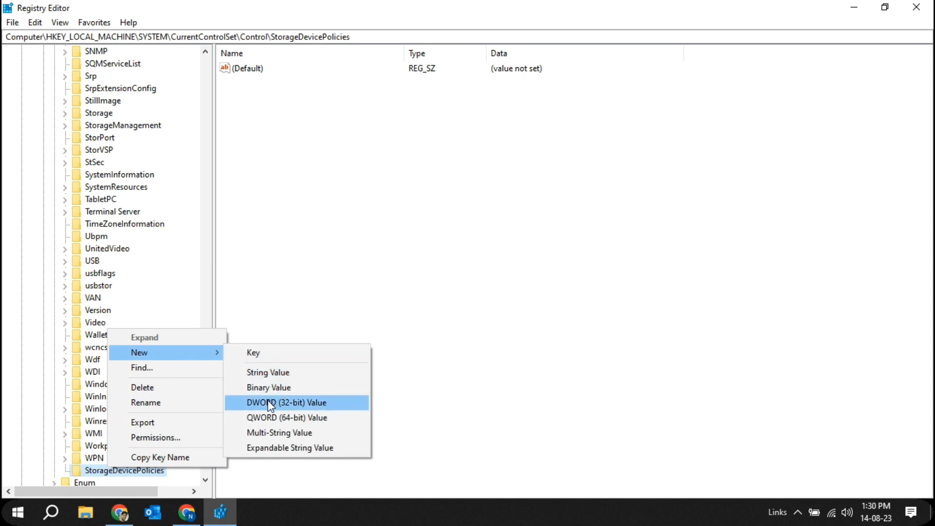
pyautogui.click(286, 402)
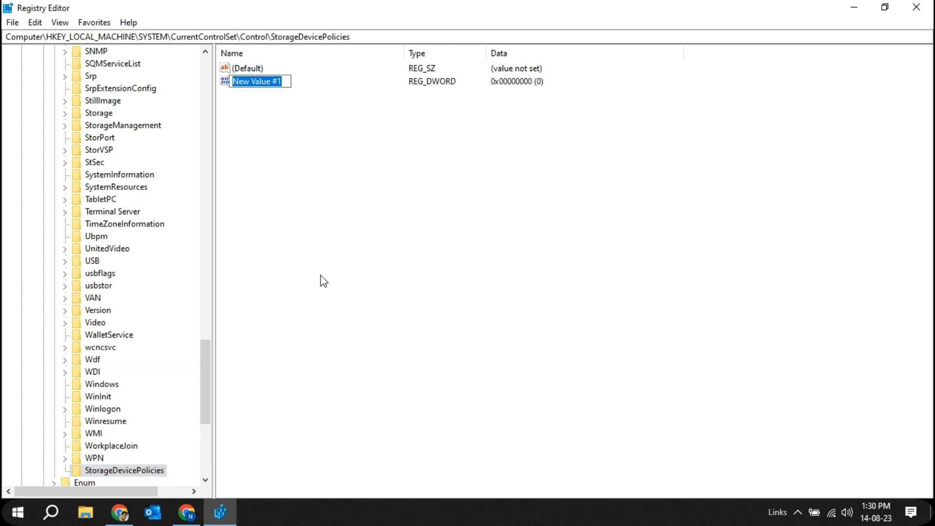
pyautogui.write('W')
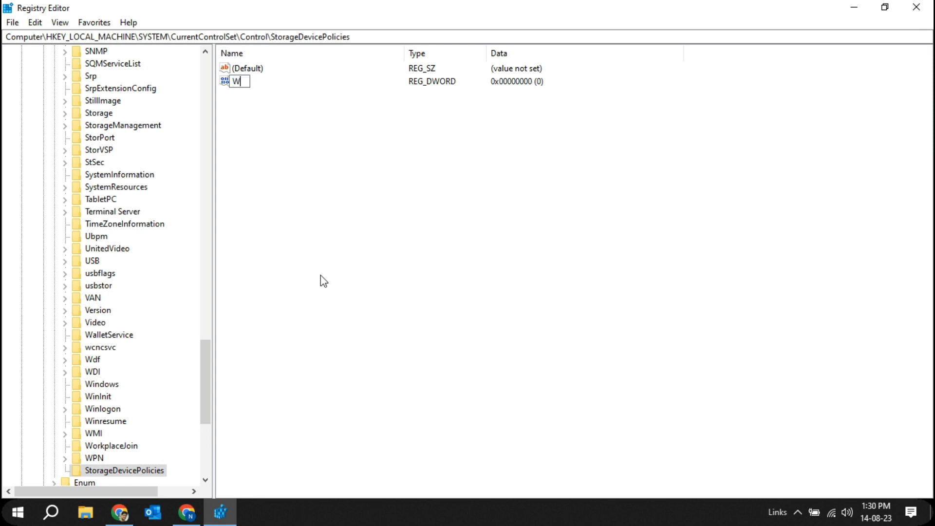
pyautogui.write('rite')
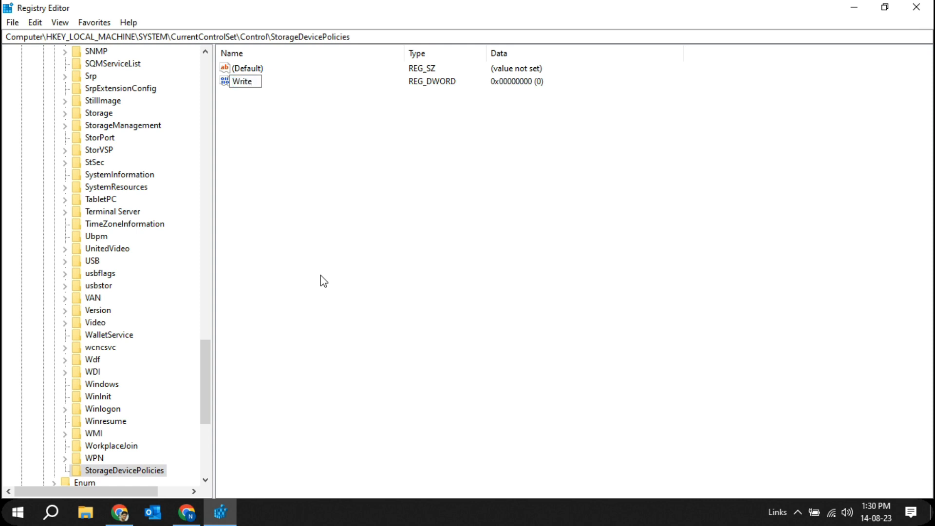
pyautogui.write('Protect')
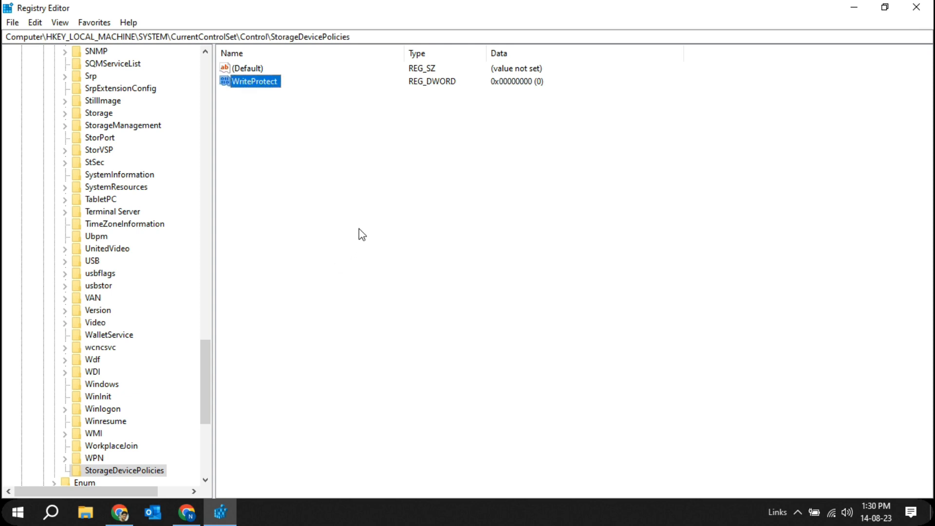
pyautogui.click(254, 81)
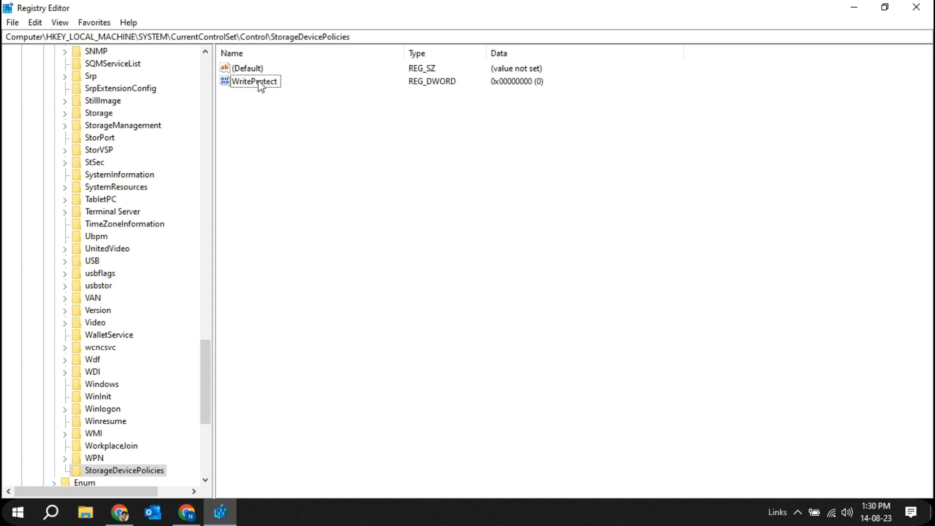
# Set WriteProtect's value data to 1, save it, and close Registry Editor
pyautogui.doubleClick(253, 81)
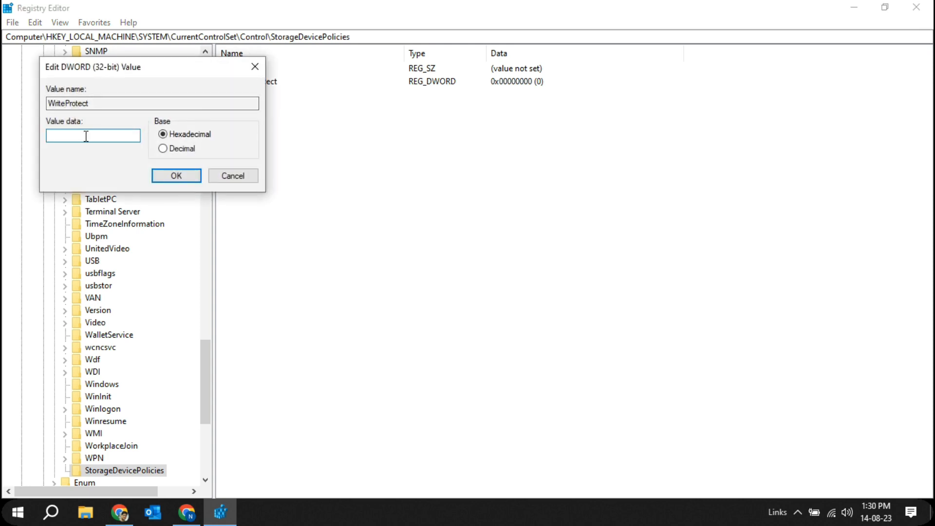
pyautogui.write('1')
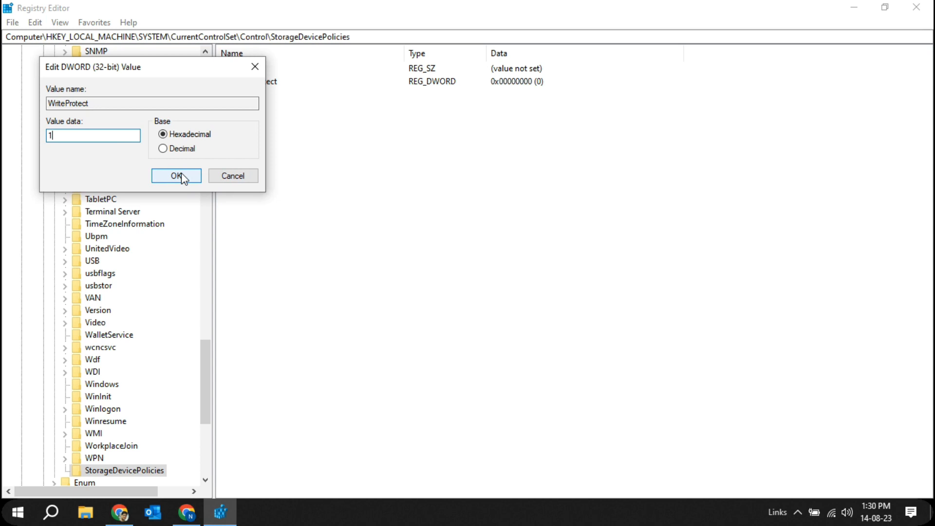
pyautogui.click(175, 176)
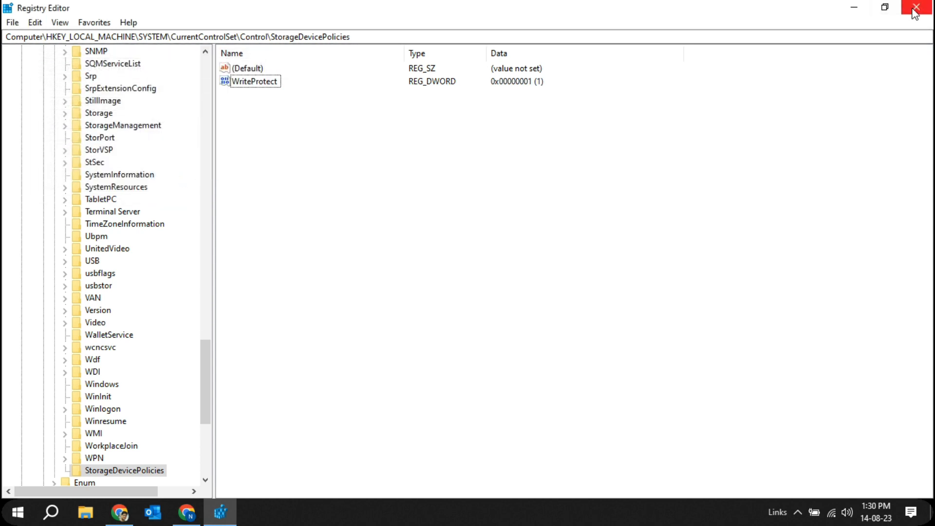
pyautogui.click(916, 7)
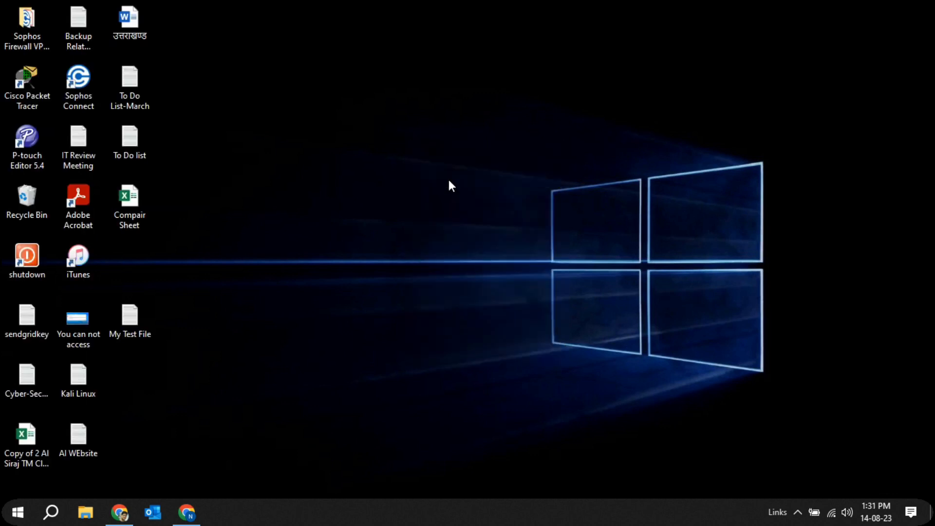
pyautogui.moveTo(121, 511)
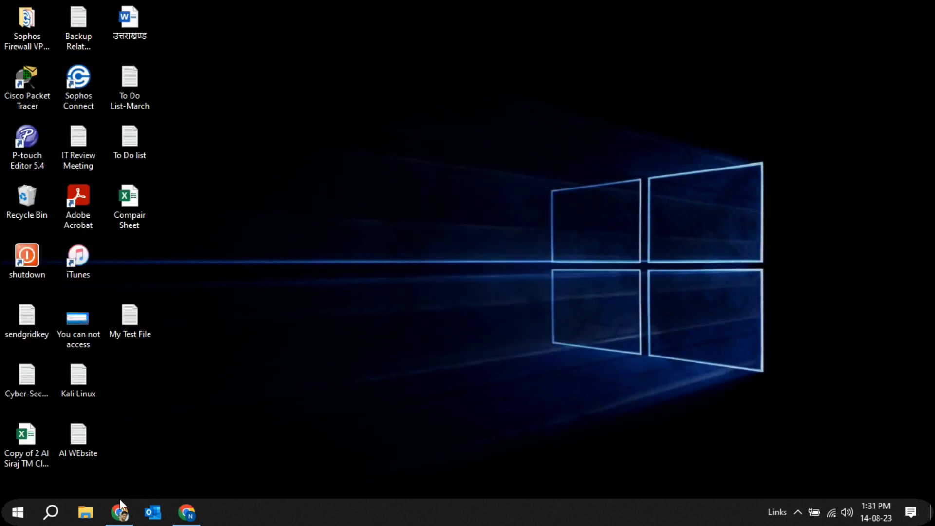
# Open MY-USB (F:), cancel the write-protected error on copying Compair Sheet, and close the window
pyautogui.click(86, 512)
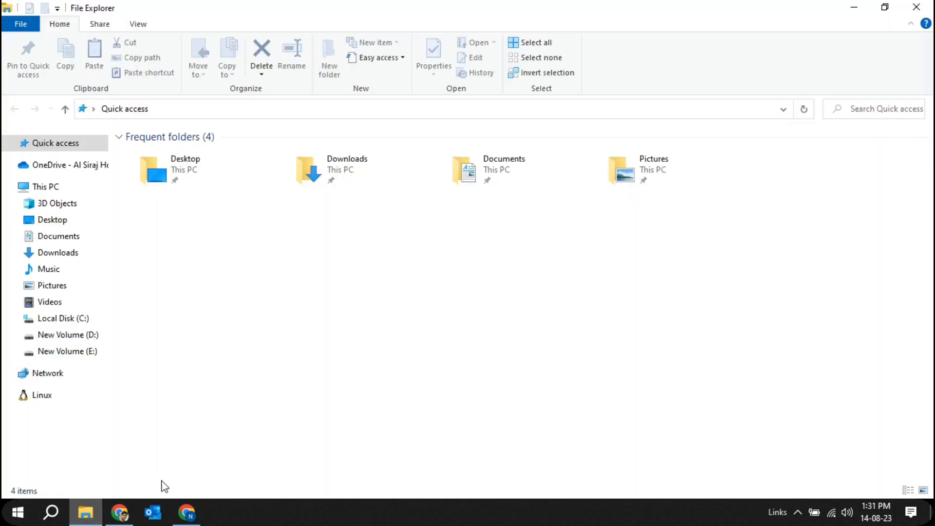
pyautogui.click(44, 186)
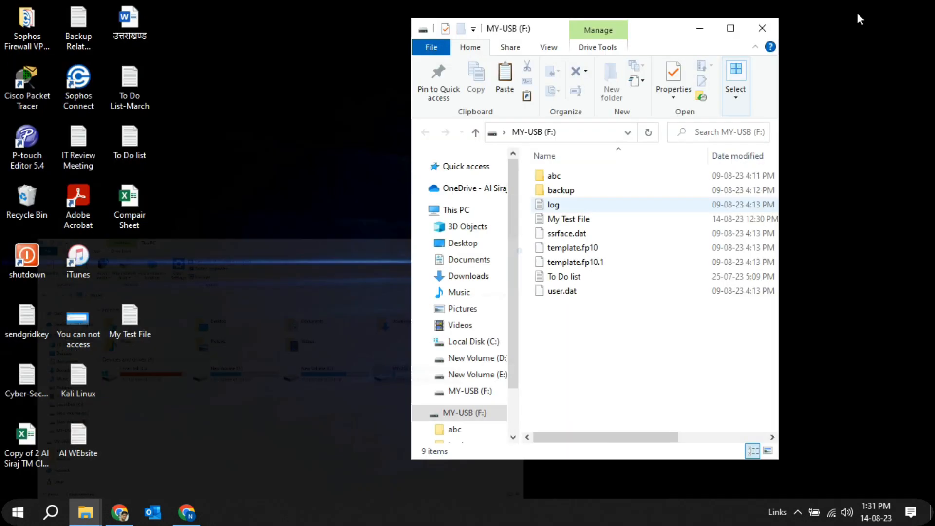
pyautogui.moveTo(459, 293)
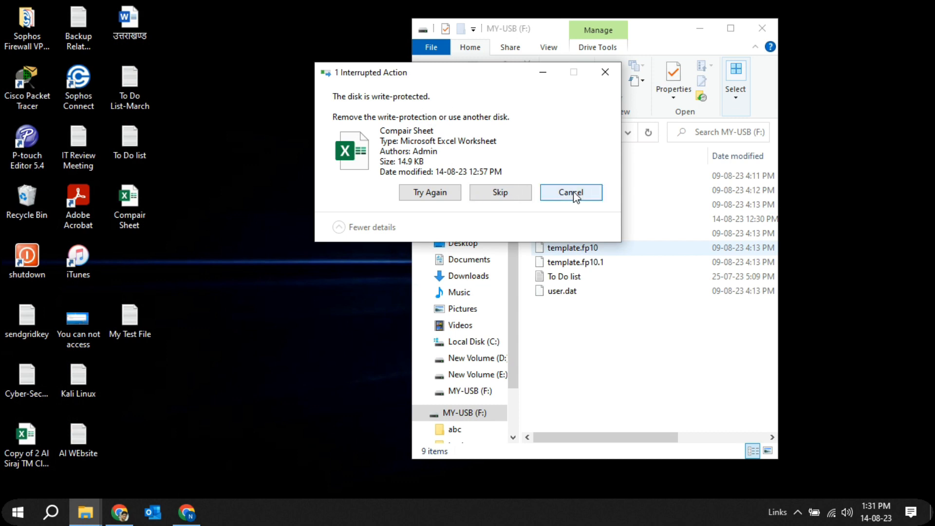
pyautogui.click(570, 192)
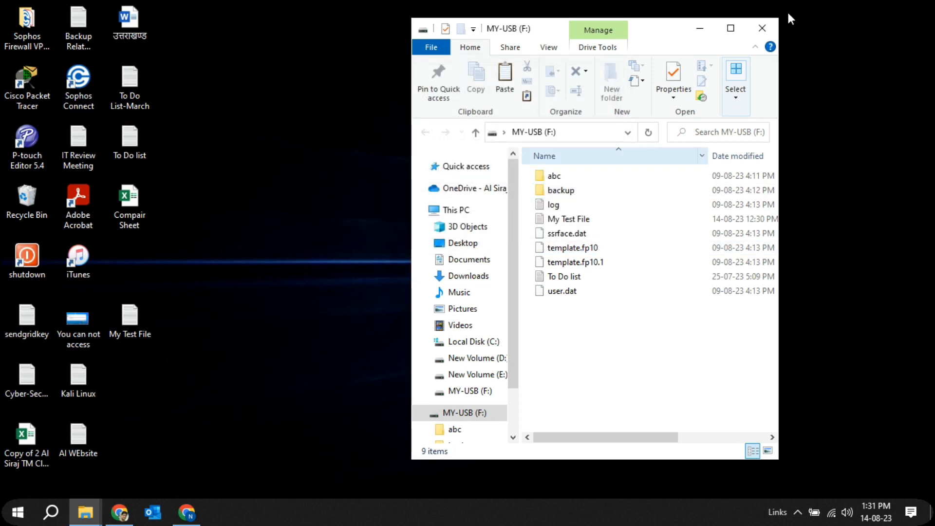
pyautogui.click(762, 29)
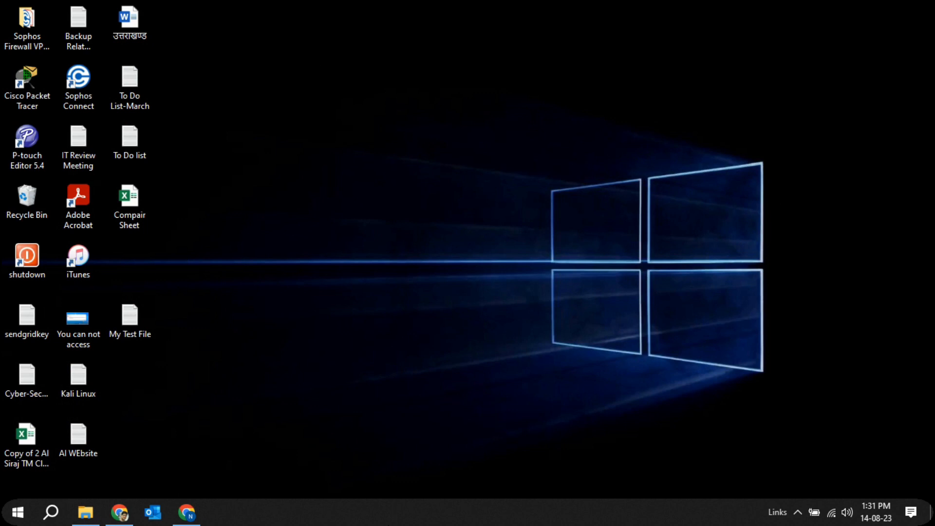